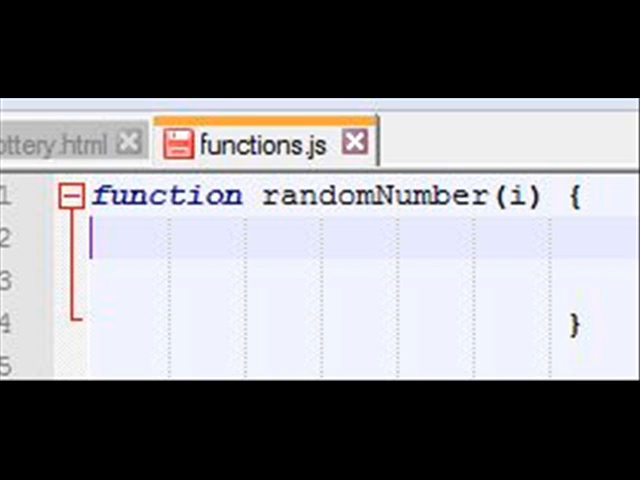
Step: Set num to Math.round(Math.random()*i) inside randomNumber, resetting it to 0 when it equals i
text(var num = Math.round(Math.random()*i);)
click(364, 282)
text(if (num==i) {)
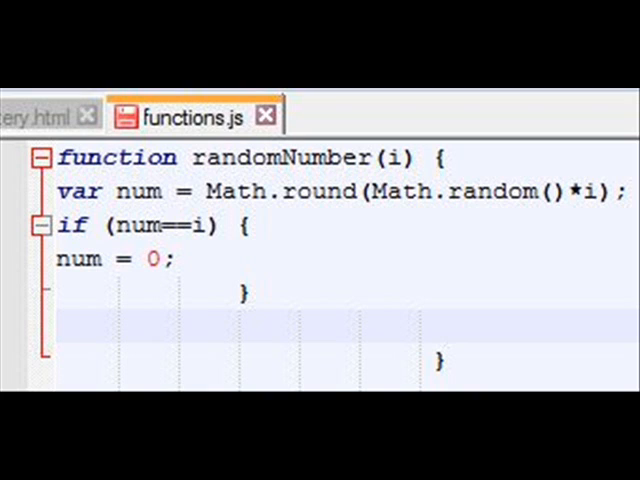
Step: Finish randomNumber with return num; before its closing brace
text(return num;)
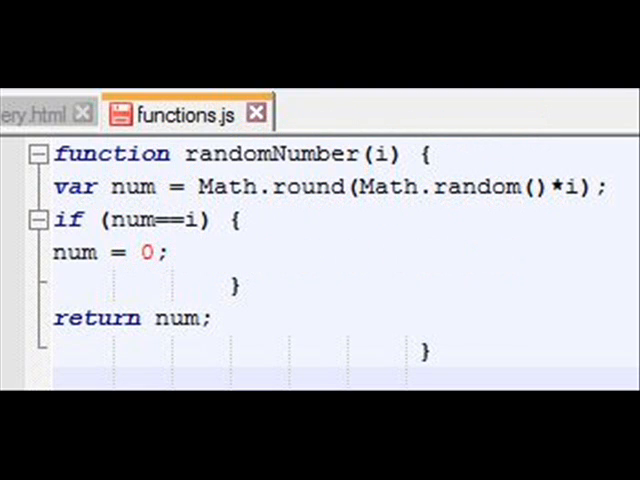
Step: In lottery.html, declare a, b, c from randomNumber(i) and pha = getPhoto('candy',candybar[a])
click(40, 112)
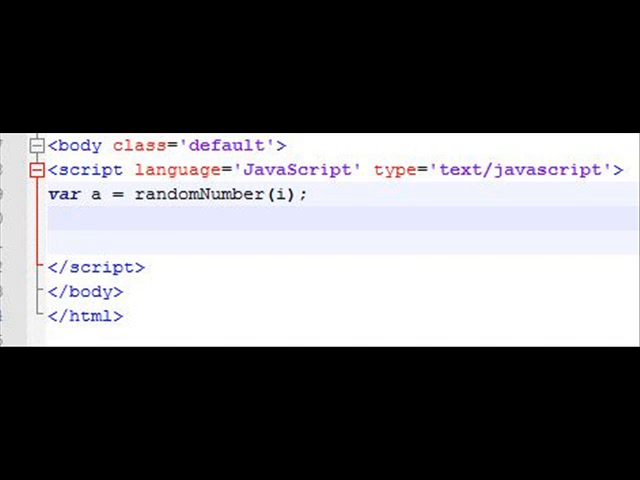
text(var b = randomNumber(i);)
text(var c = randomNumber(i);)
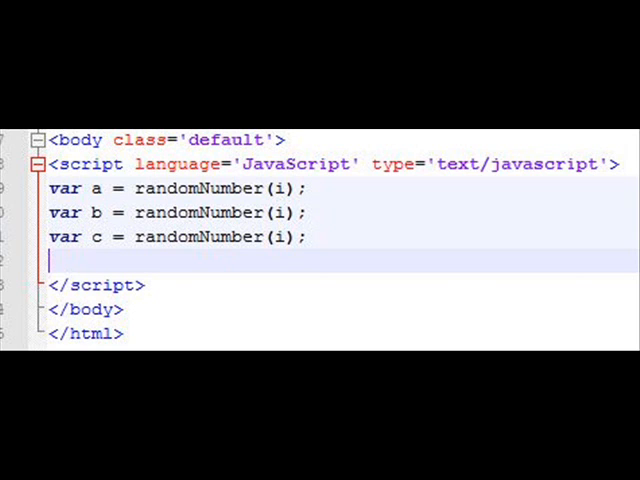
text(var pha = getPhoto('candy',candybar[a]);)
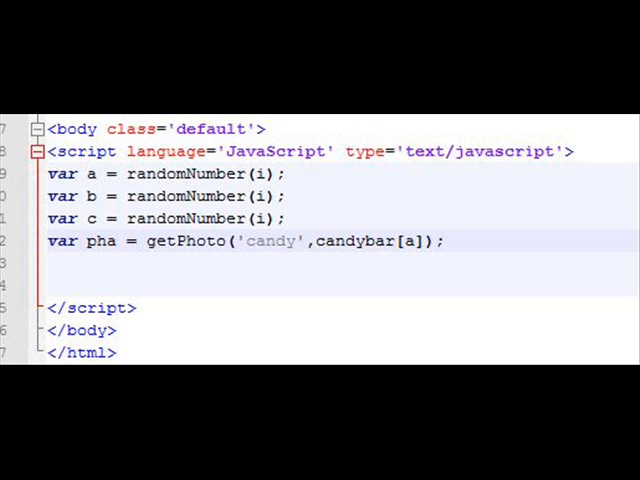
Step: Write getPhoto(folder,imagename) building an img tag from '../images/' + folder + '/' + imagename and returning ph
click(190, 180)
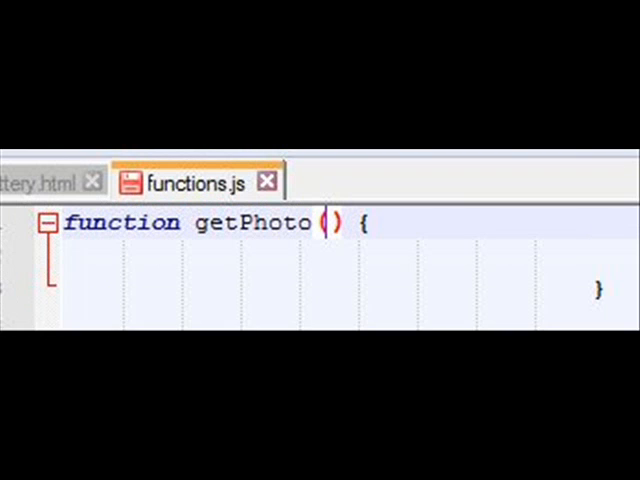
text(folder,imagename)
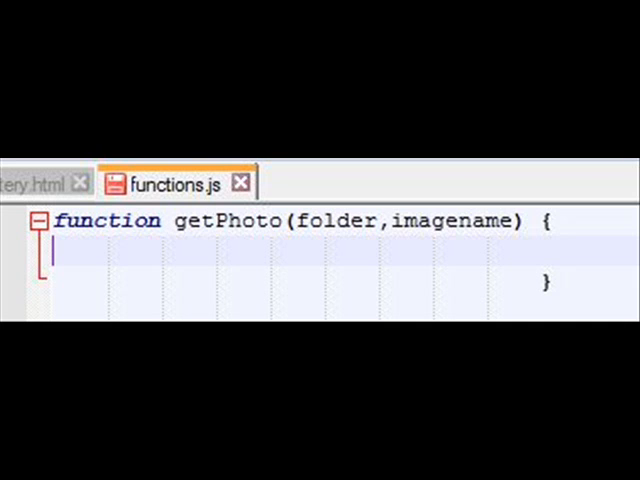
text(var ph = "<img src='../images/" + folder + "/" + imagename + "'>";)
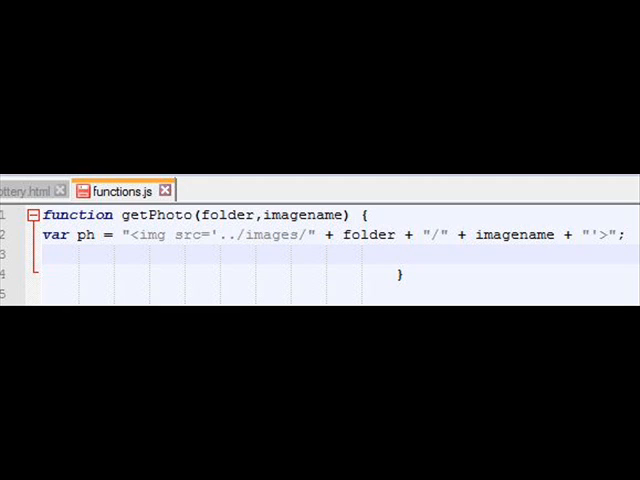
text(return ph;)
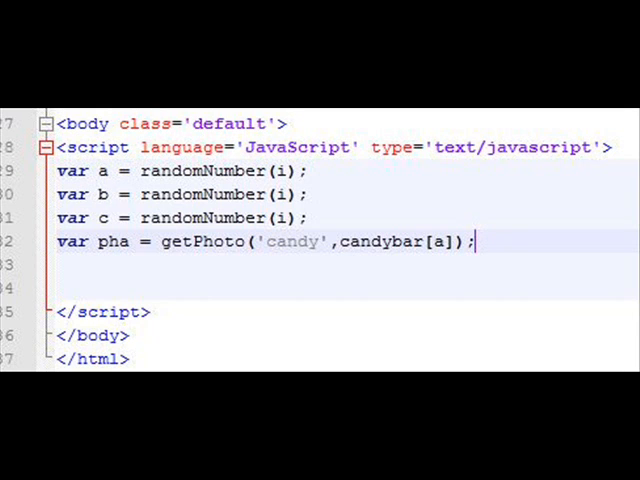
Step: Add phb and phc getPhoto lines and call displayTable(3,pha,phb,phc); in lottery.html
text(var phb = getPhoto('candy',candybar[b]);)
click(348, 288)
text(var phc = getPhoto('candy',candybar[c]);)
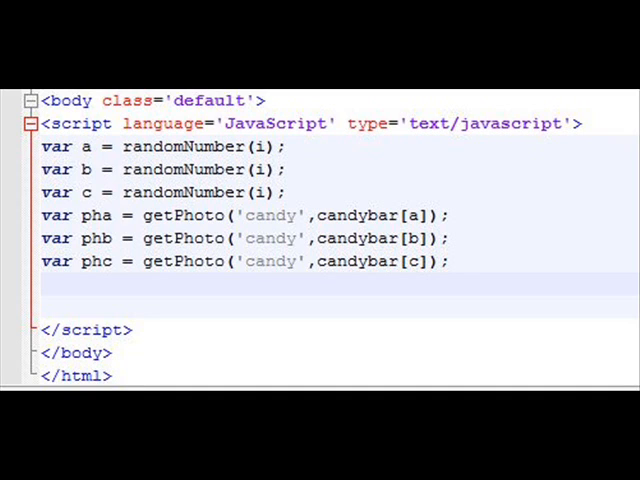
text(displayTable(3,pha,phb,phc);)
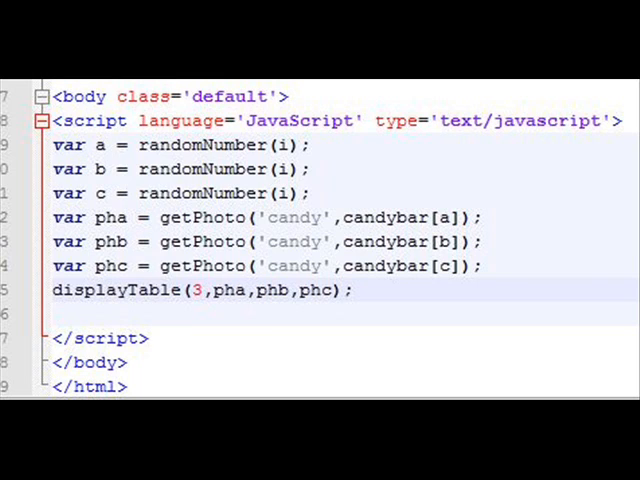
click(130, 172)
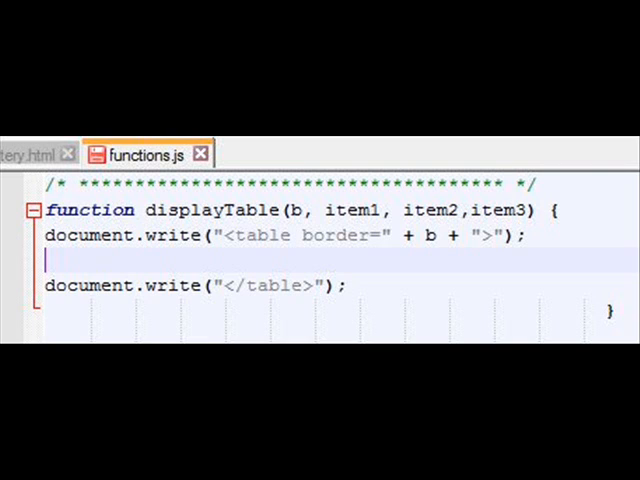
Step: Have displayTable write a <tr> row and a <td> cell holding item1 via document.write
text(document.write("<tr>");)
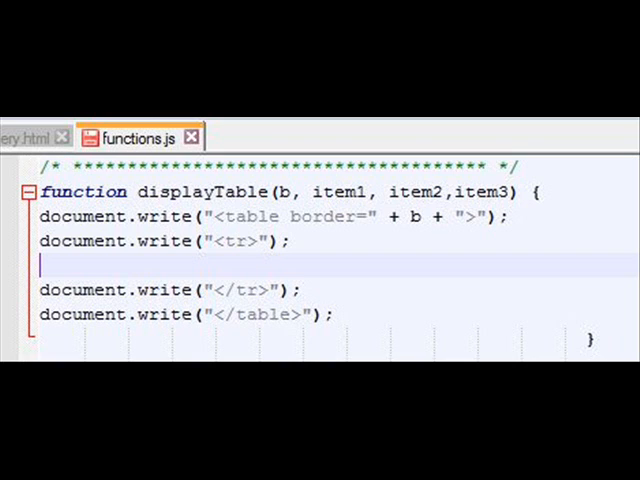
text(document.write("<td>" + item1 + "</td>");)
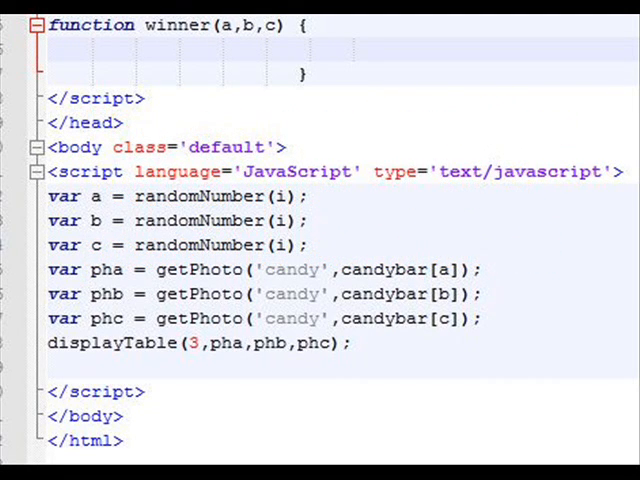
Step: Start winner(a,b,c) with var ans = "You Lost. Try Again";
text(var ans = "You Lost. Try Again";)
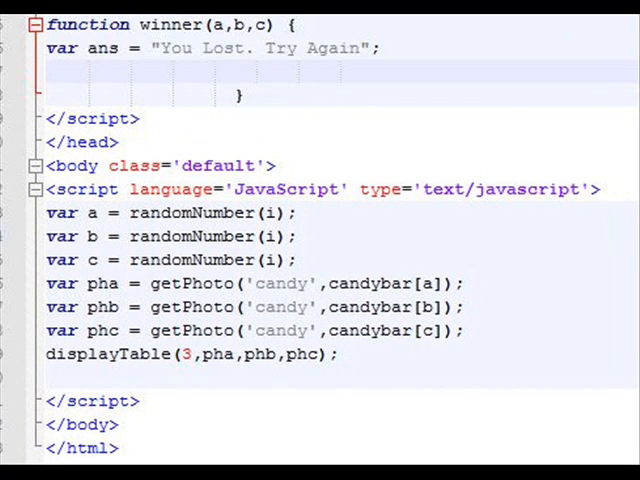